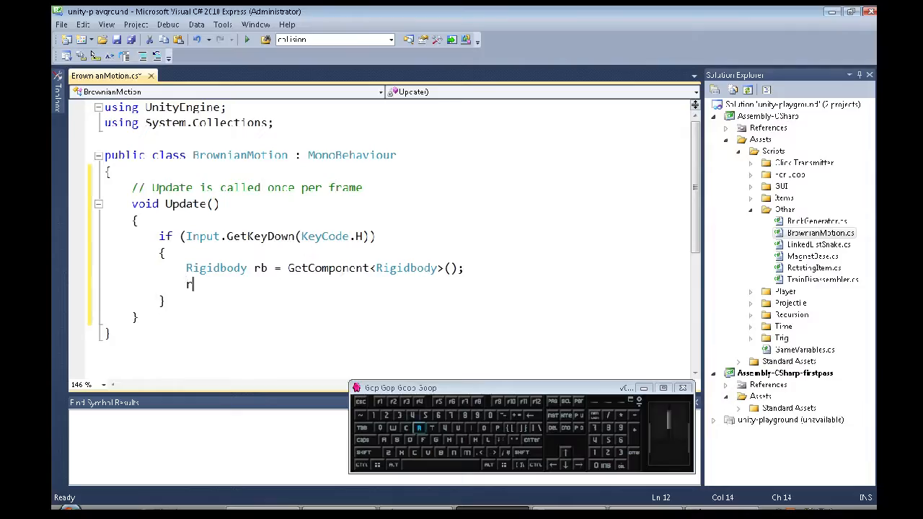
# - In the KeyCode.H block of BrownianMotion.cs, start a line with rb.velocity
pyautogui.write('b.velocity')
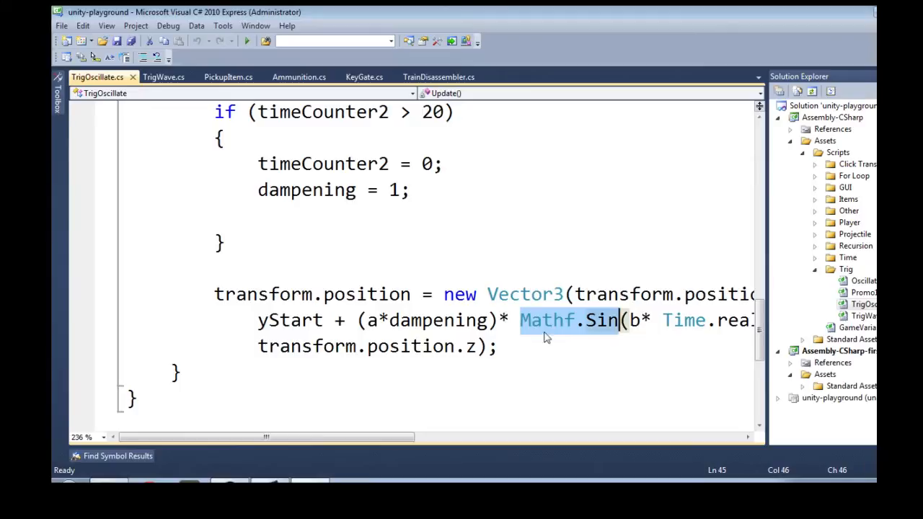
# - Edit TrigOscillate's Start literals to a = 5f, b = 5f and c = 0.9f
pyautogui.scroll(3)
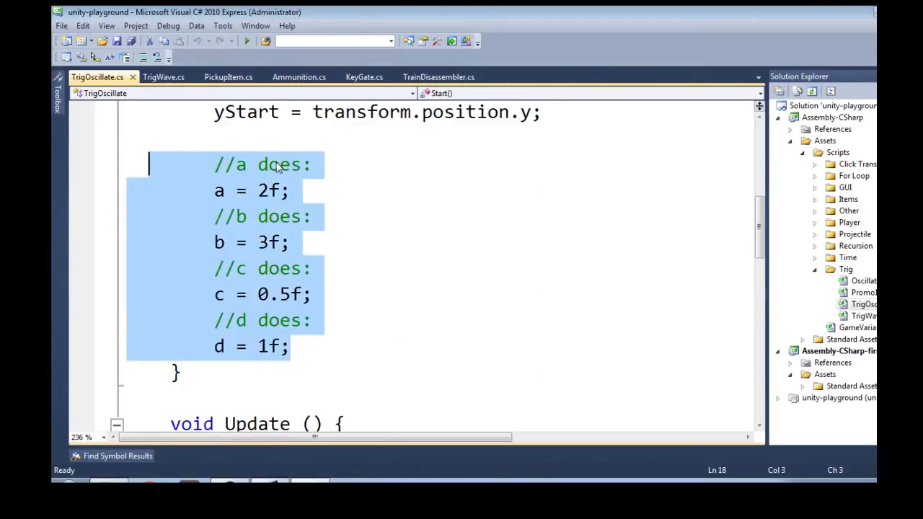
pyautogui.click(261, 190)
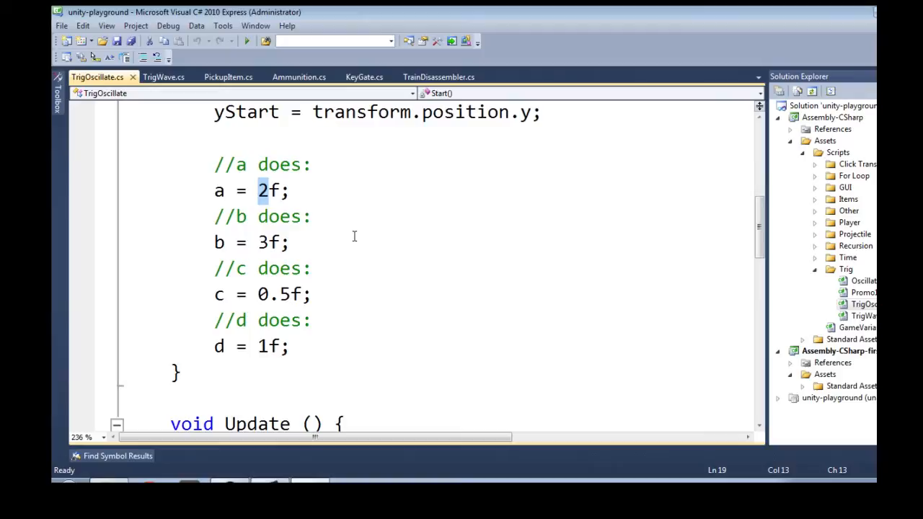
pyautogui.write('5')
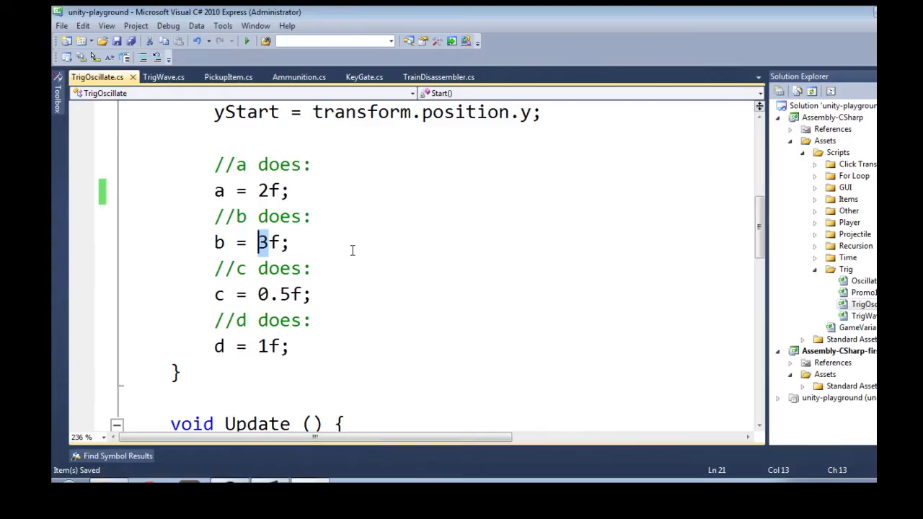
pyautogui.write('12')
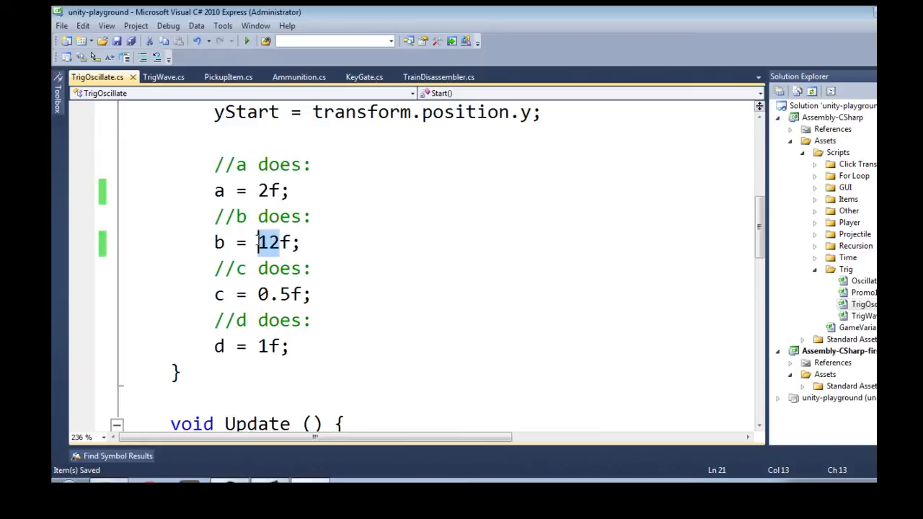
pyautogui.write('5')
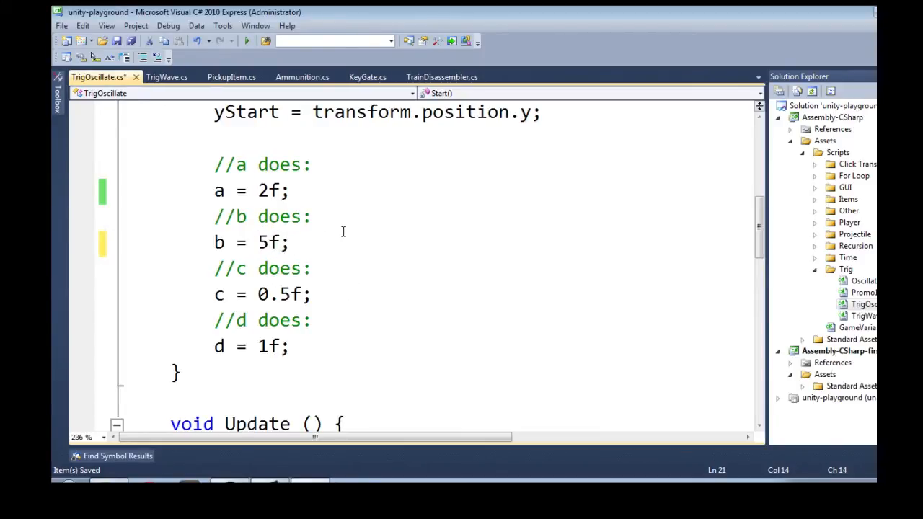
pyautogui.moveTo(343, 201)
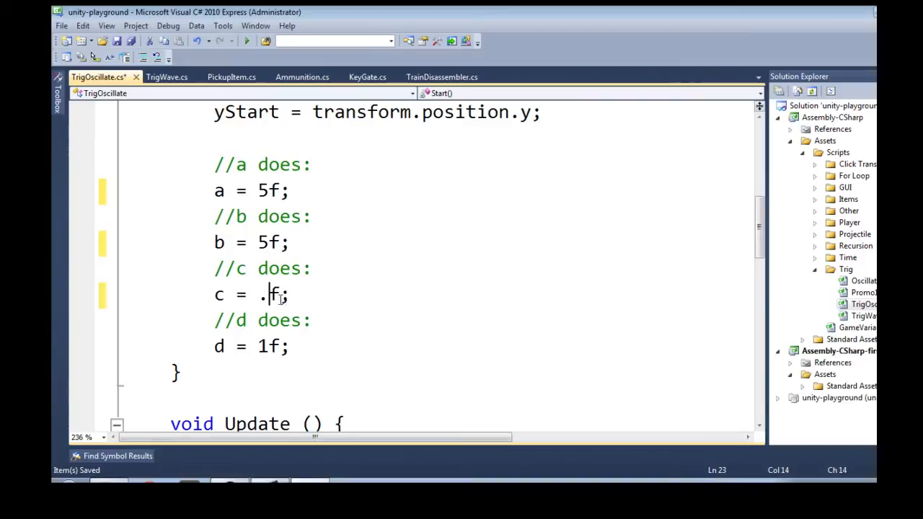
pyautogui.write('9')
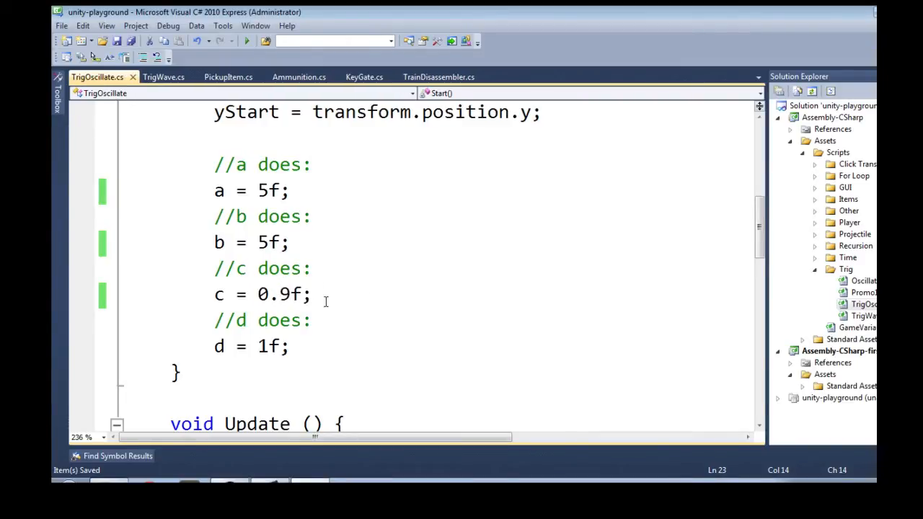
pyautogui.moveTo(344, 323)
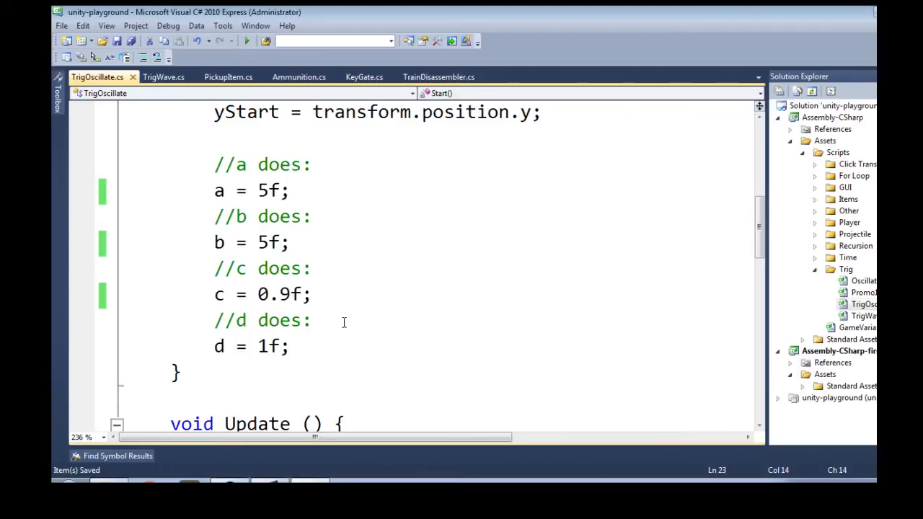
# - Run the scene to watch the three character models oscillating above the terrain
pyautogui.scroll(-3)
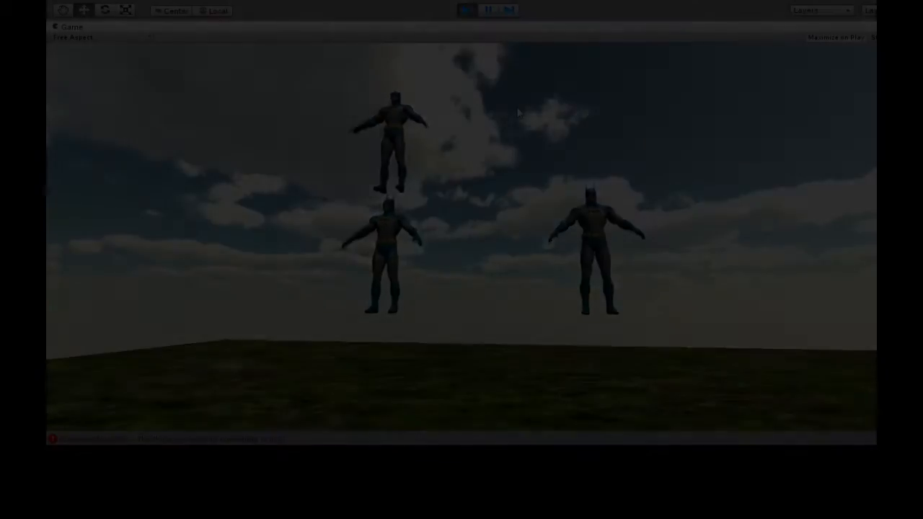
# - Play the exploding red blocks demo, then exit play mode to the Scene view
pyautogui.click(466, 10)
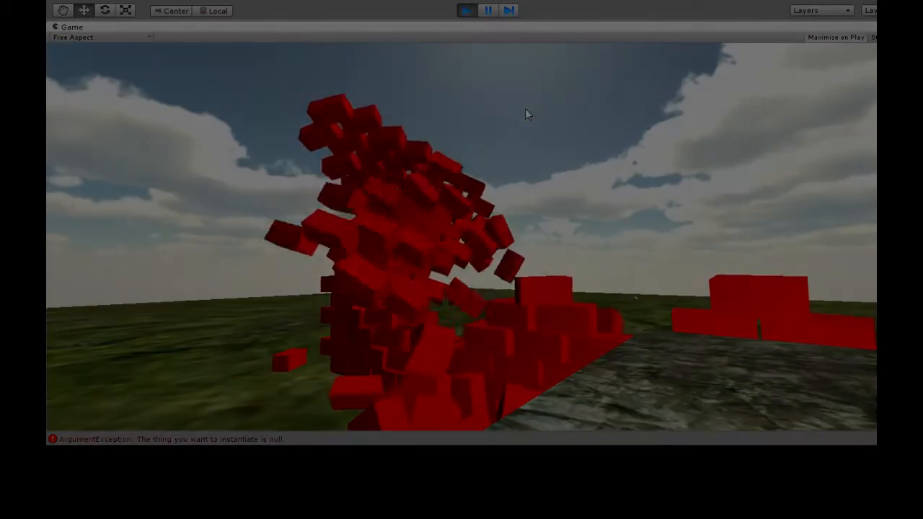
pyautogui.click(466, 10)
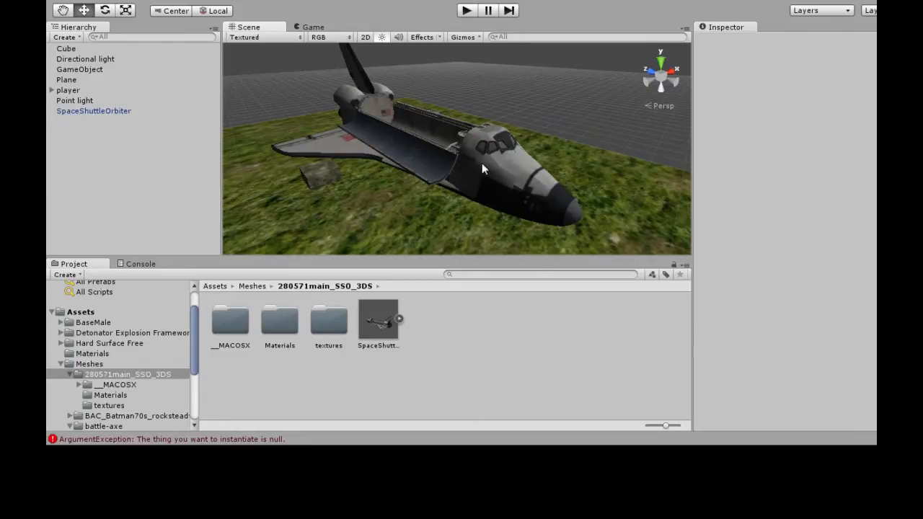
# - Select SpaceShuttleOrbiter, drag it higher with the Move gizmo and tilt its nose downward
pyautogui.click(93, 110)
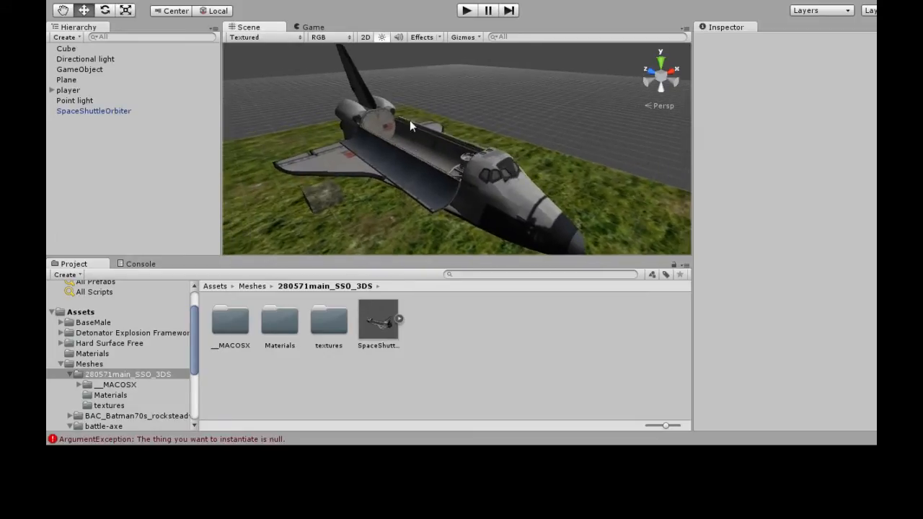
pyautogui.click(94, 110)
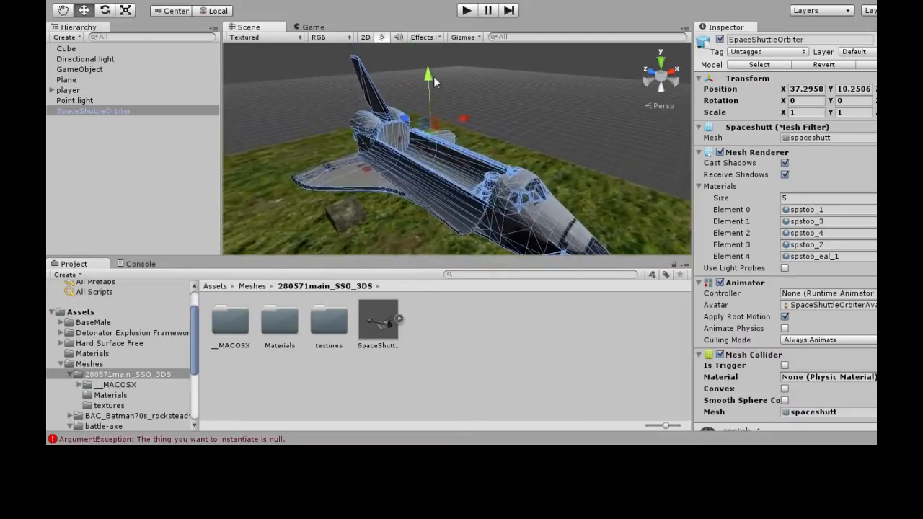
pyautogui.moveTo(428, 72); pyautogui.dragTo(497, 94)
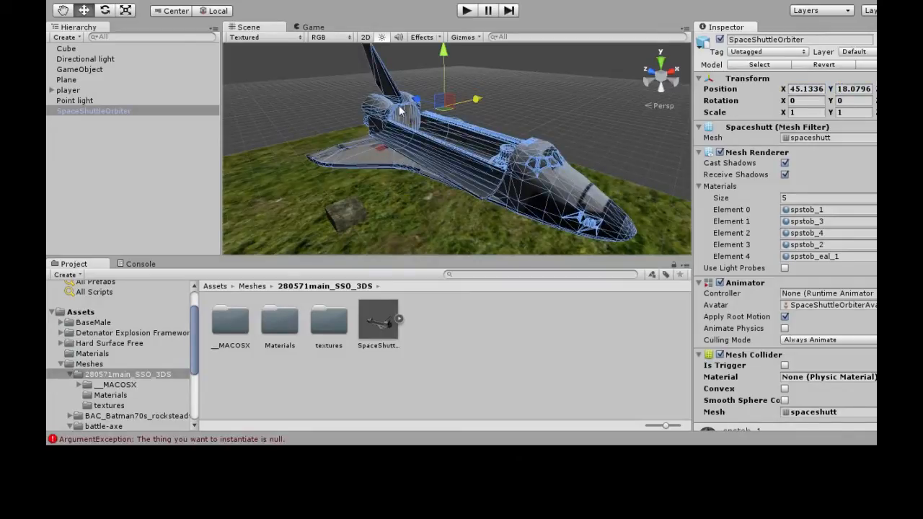
pyautogui.moveTo(404, 108); pyautogui.dragTo(483, 137)
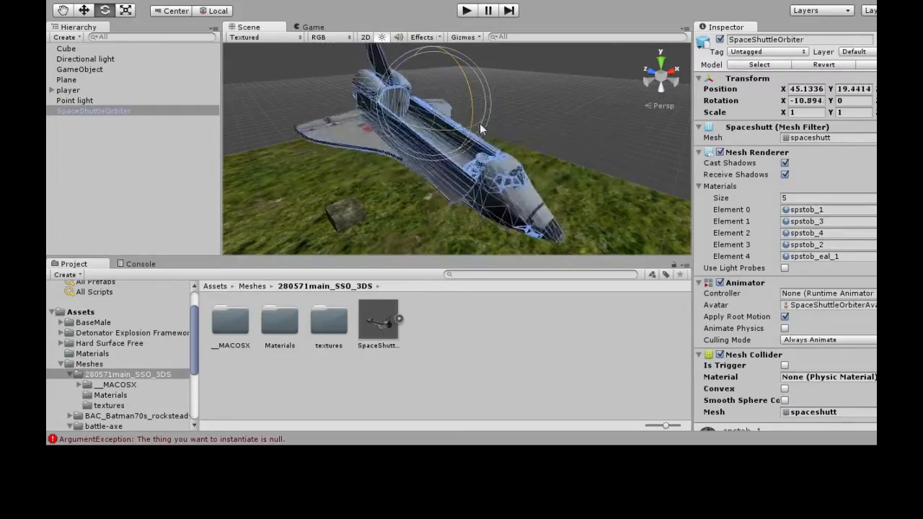
pyautogui.moveTo(480, 128); pyautogui.dragTo(497, 92)
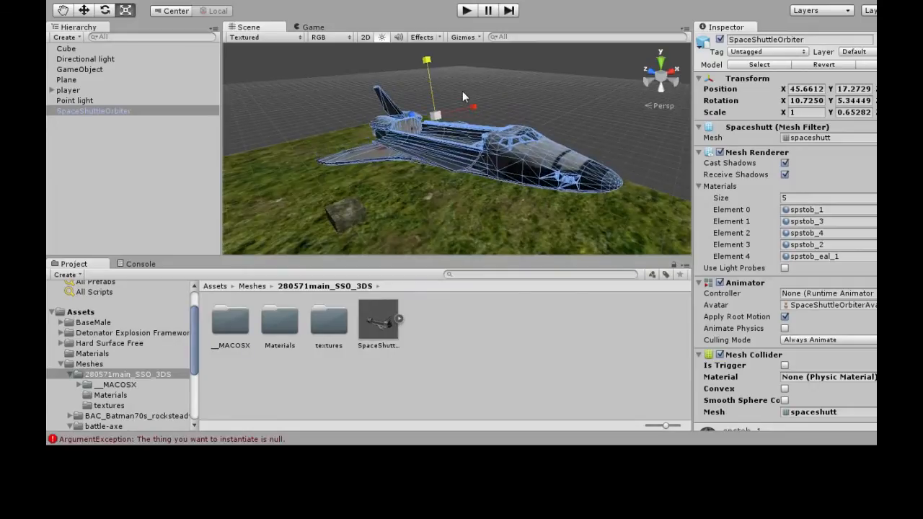
# - Set the shuttle's Scale X and Y to 0.3 and bring it down near the ground
pyautogui.moveTo(472, 106); pyautogui.dragTo(462, 108)
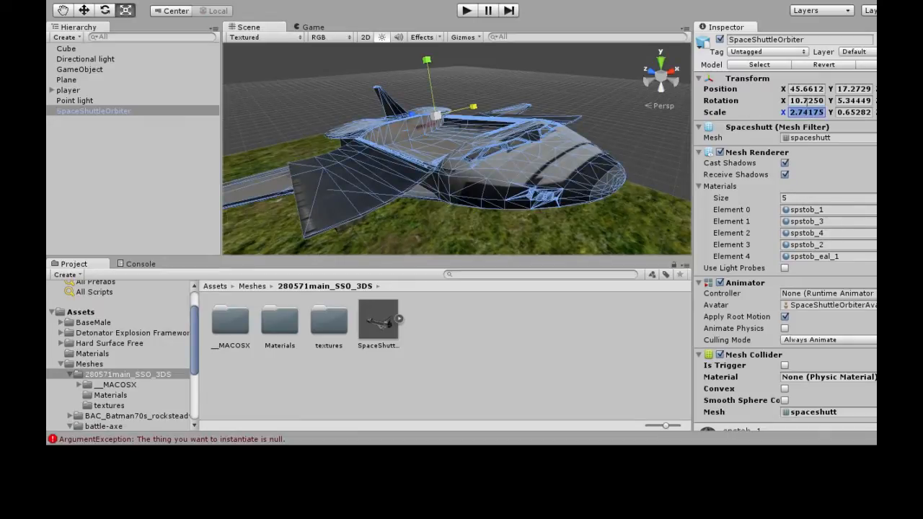
pyautogui.write('0.3')
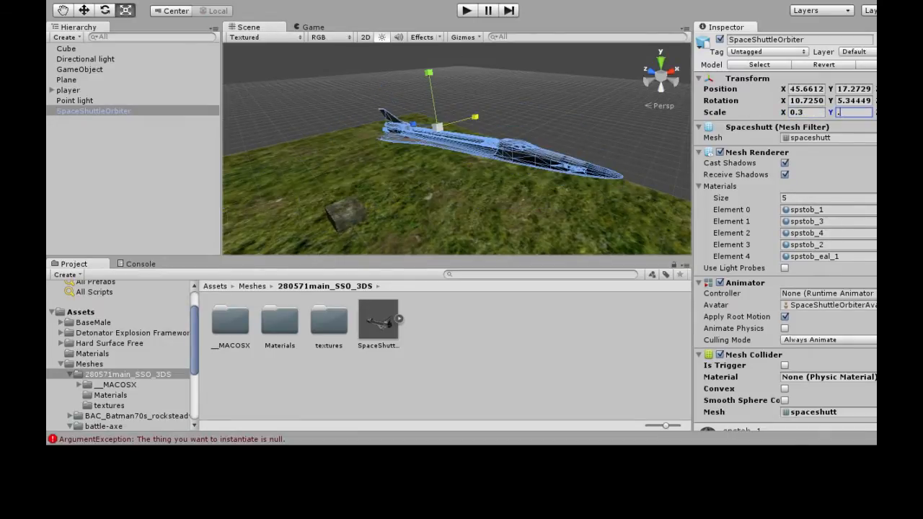
pyautogui.write('0.3')
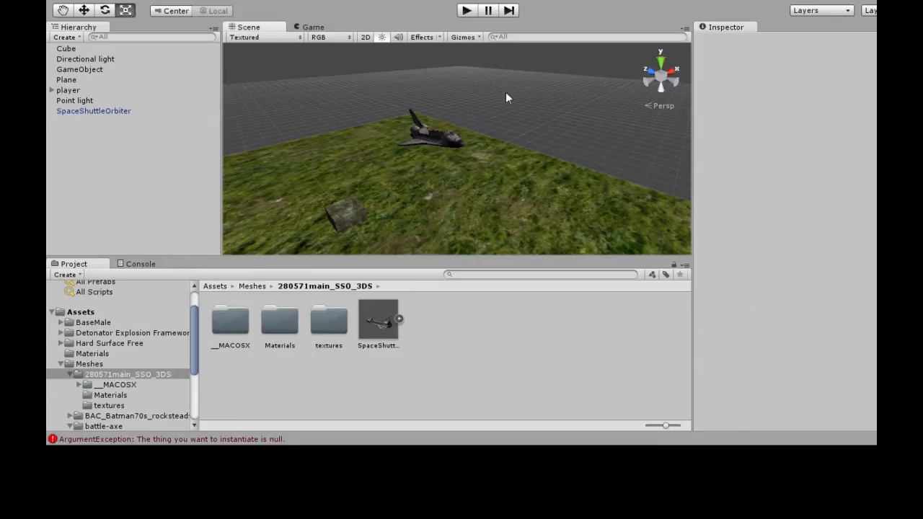
pyautogui.click(94, 110)
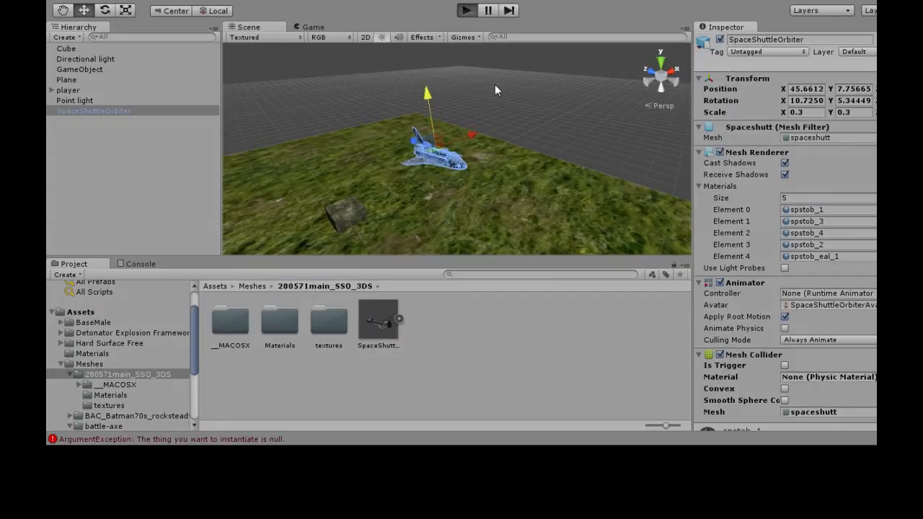
pyautogui.click(465, 10)
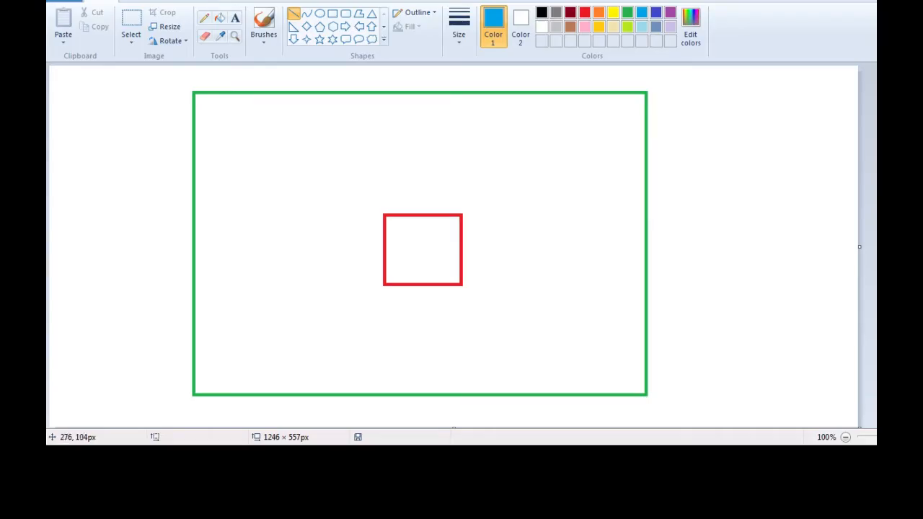
pyautogui.moveTo(391, 162)
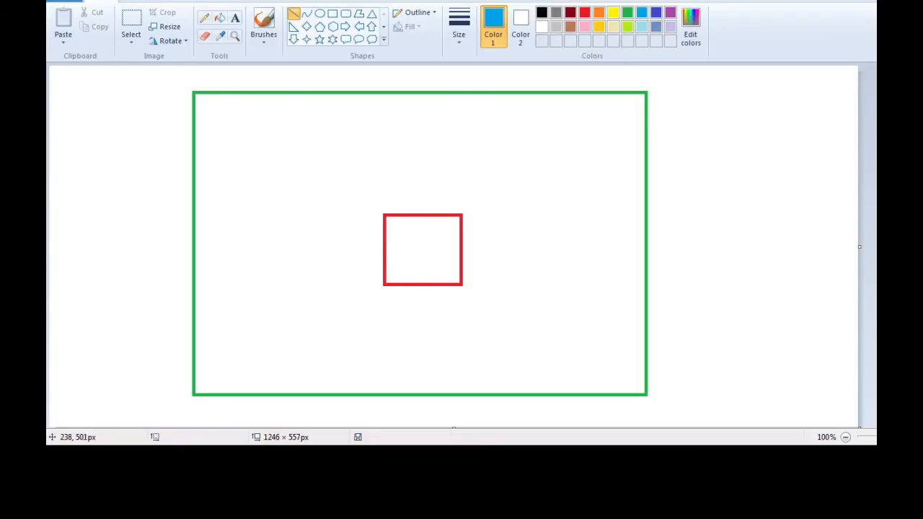
pyautogui.moveTo(372, 159)
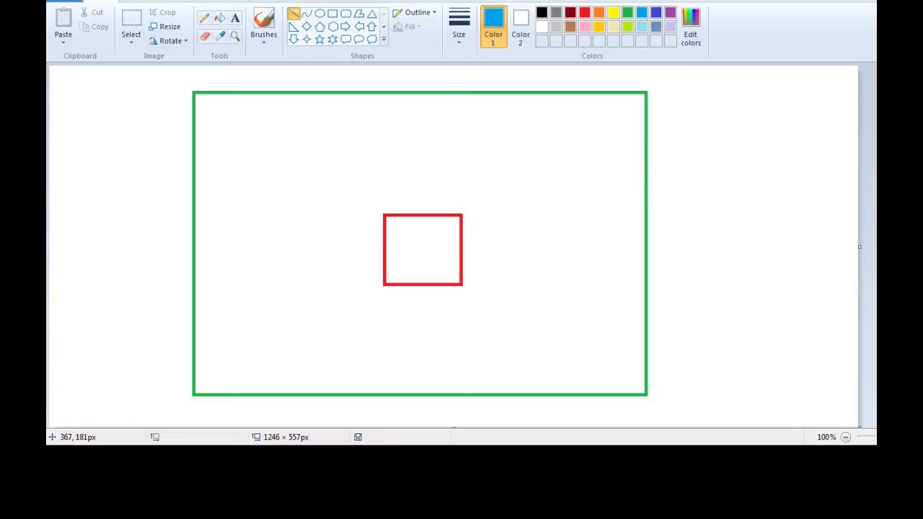
# - Add a dark red oval at the square's corner and a green line across the rectangle
pyautogui.click(319, 13)
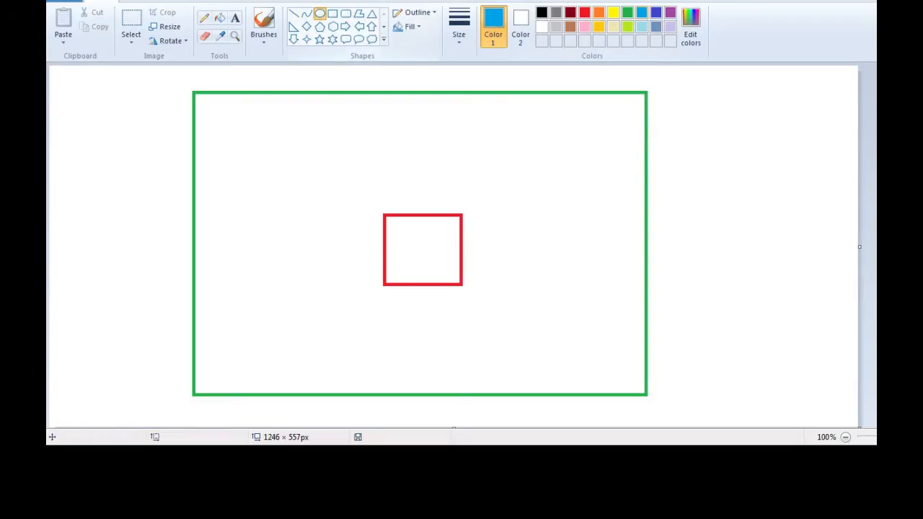
pyautogui.click(570, 13)
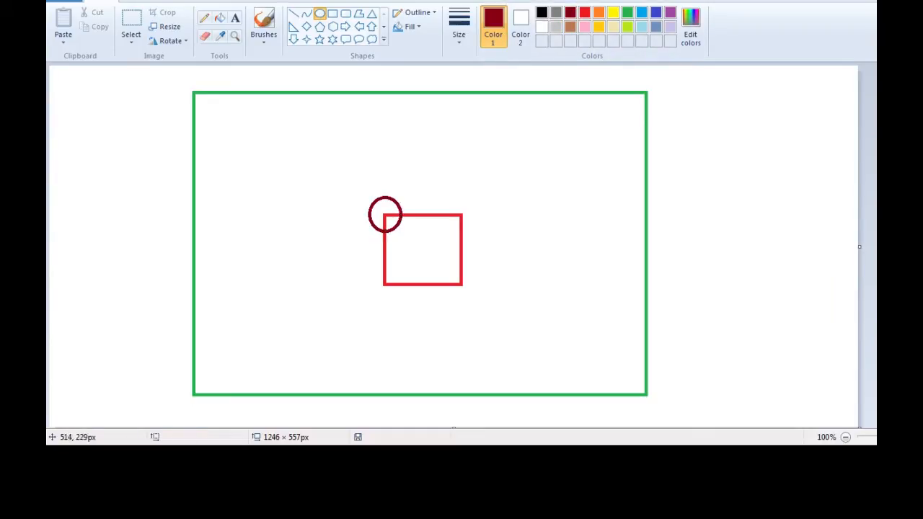
pyautogui.click(627, 13)
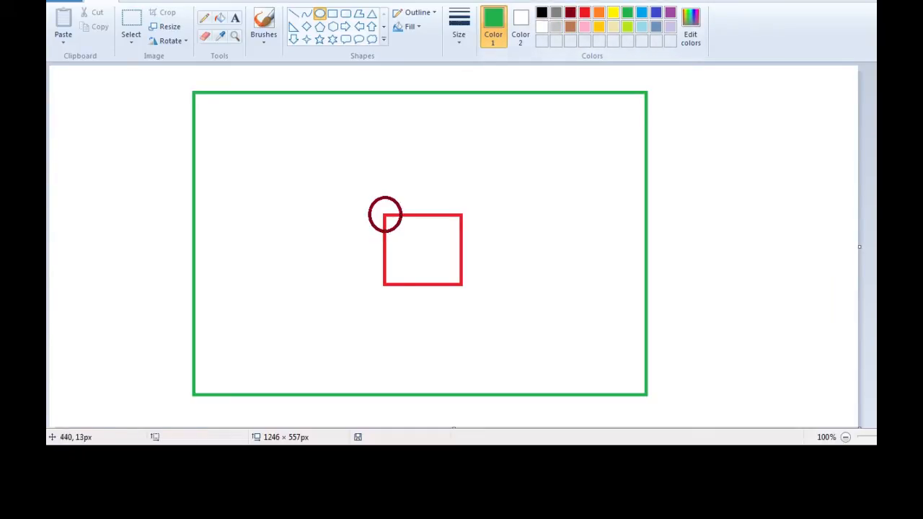
pyautogui.moveTo(194, 170); pyautogui.dragTo(494, 169)
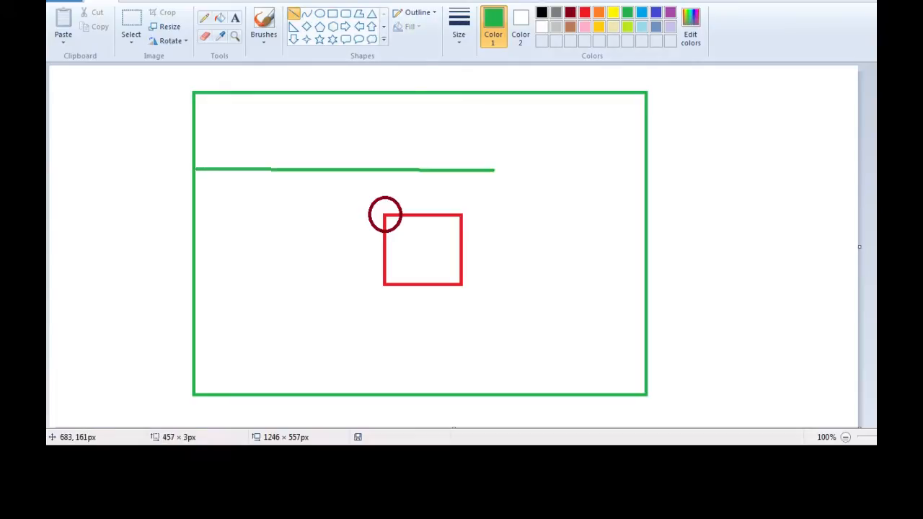